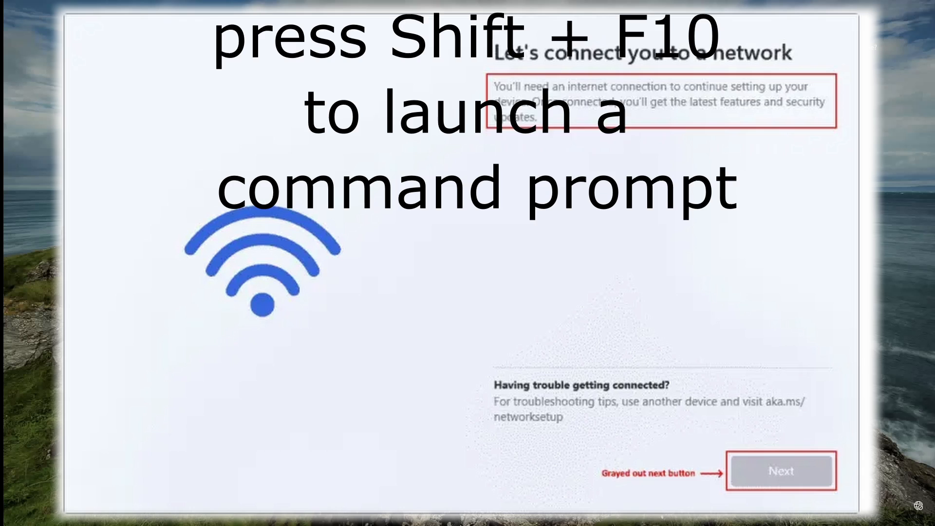
Bypass the network requirement with OOBE\BYPASSNRO and finish setup offline with limited setup.
key(Shift+F10)
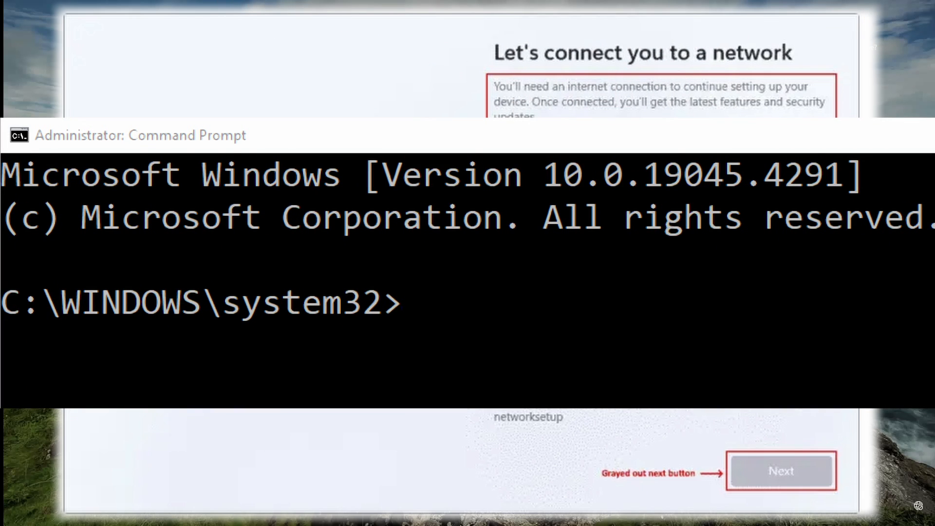
text(OOBE\BYPASSNRO)
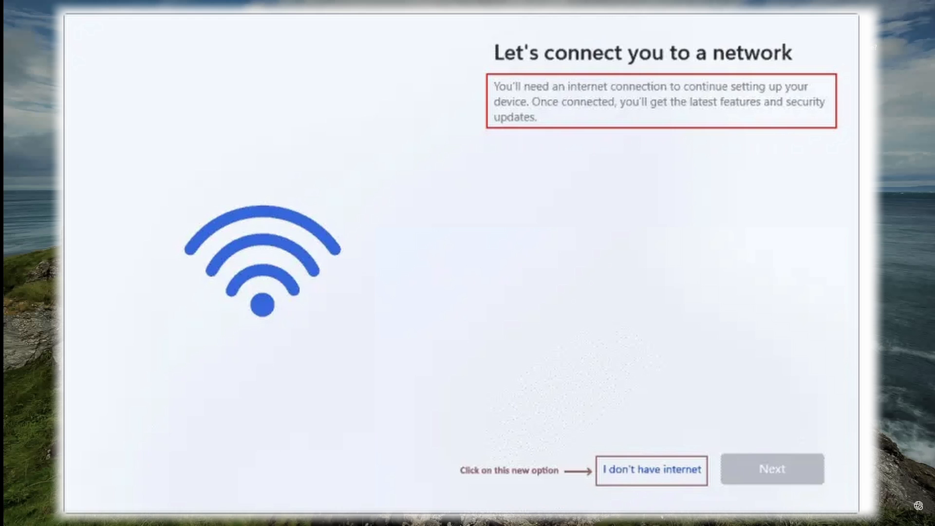
click(651, 469)
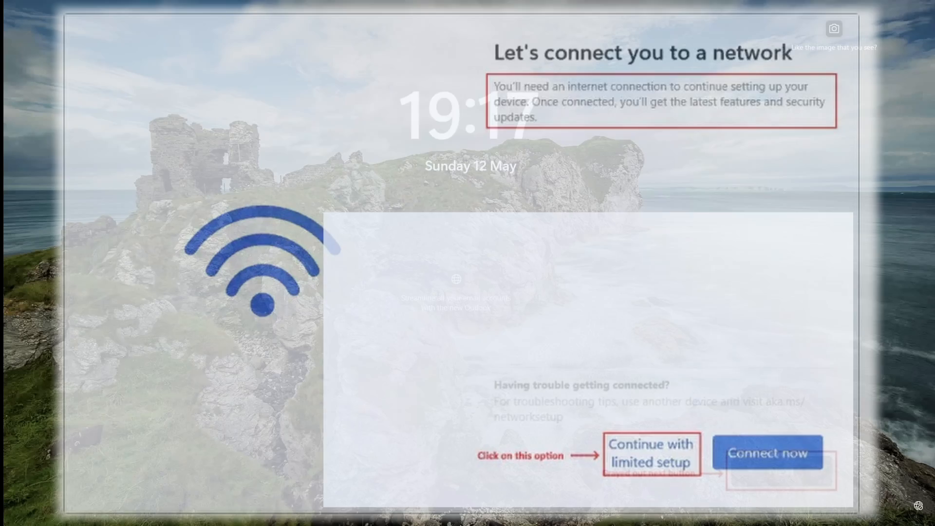
click(650, 453)
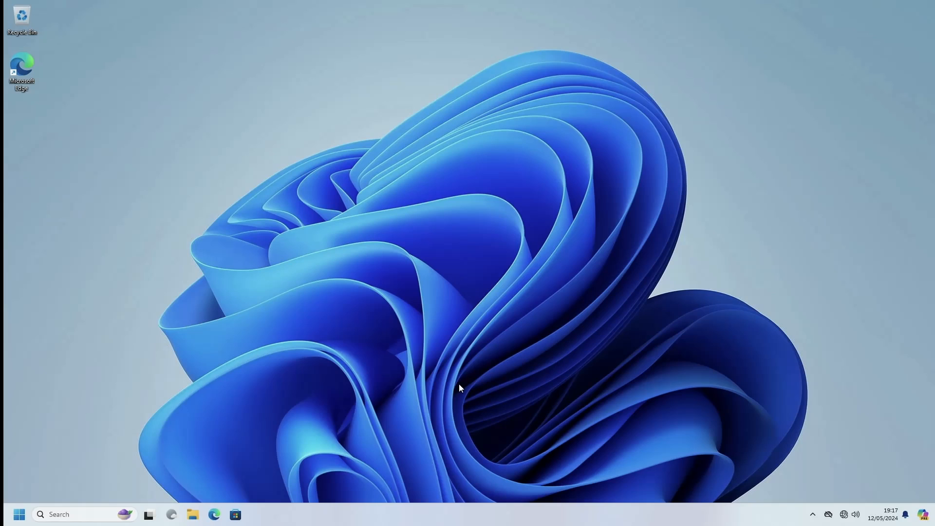
Launch Device Manager from the Start button's Quick Link menu.
right_click(18, 514)
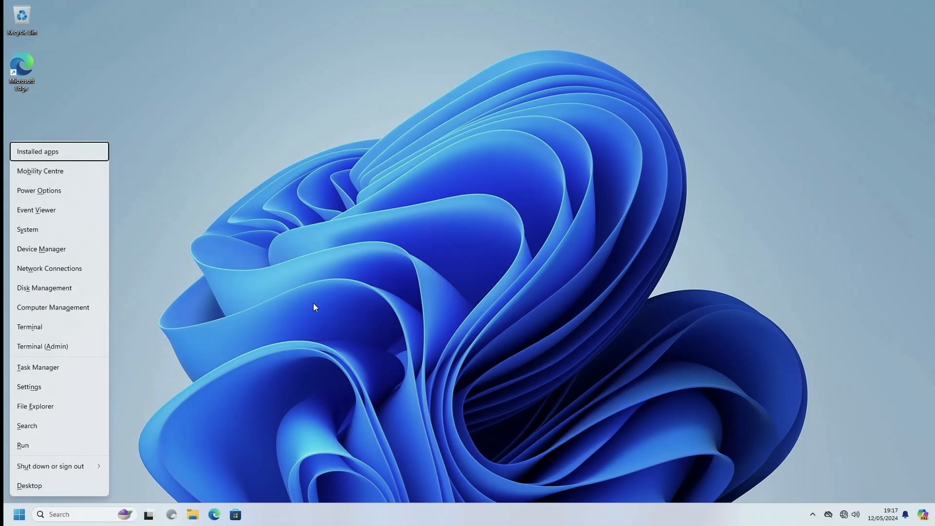
mouse_move(53, 170)
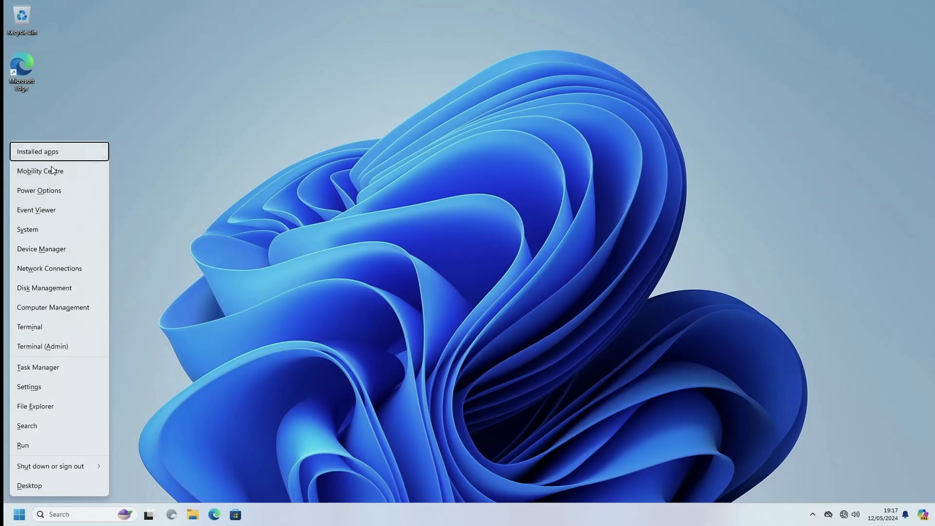
mouse_move(41, 248)
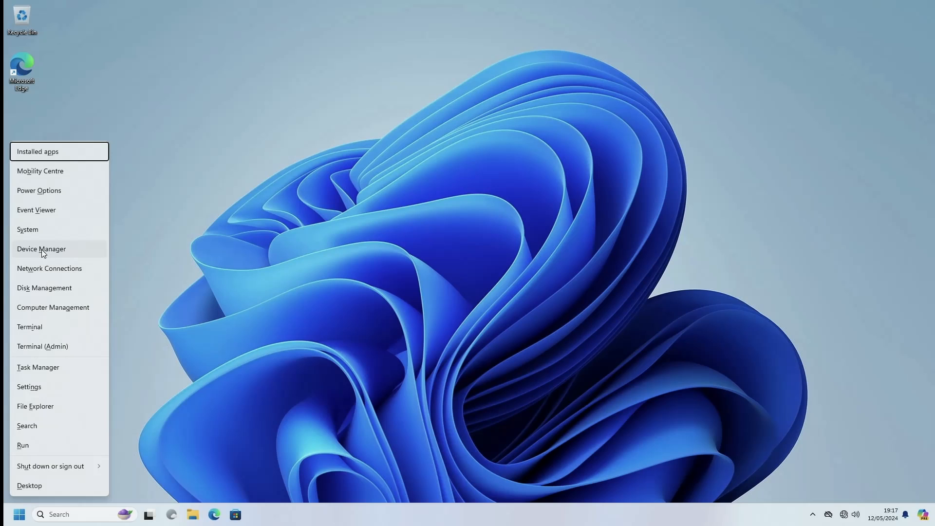
click(41, 248)
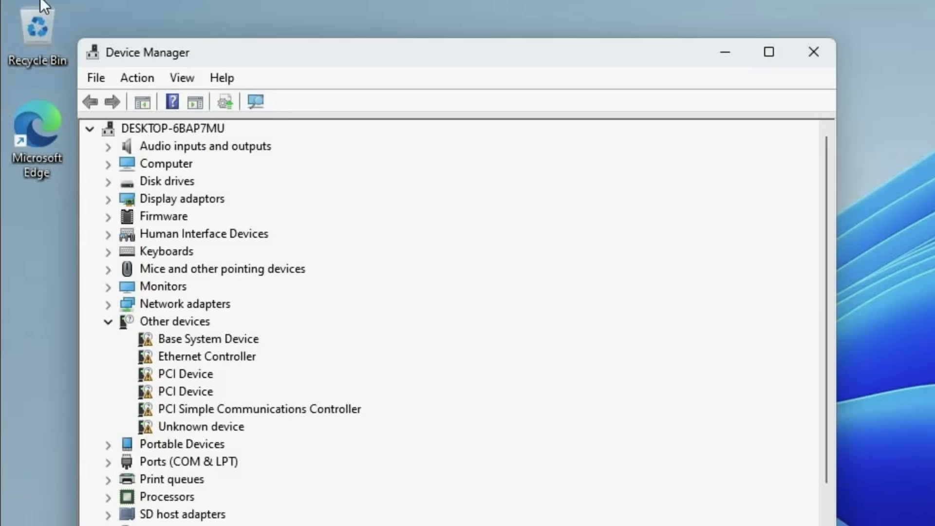
mouse_move(233, 365)
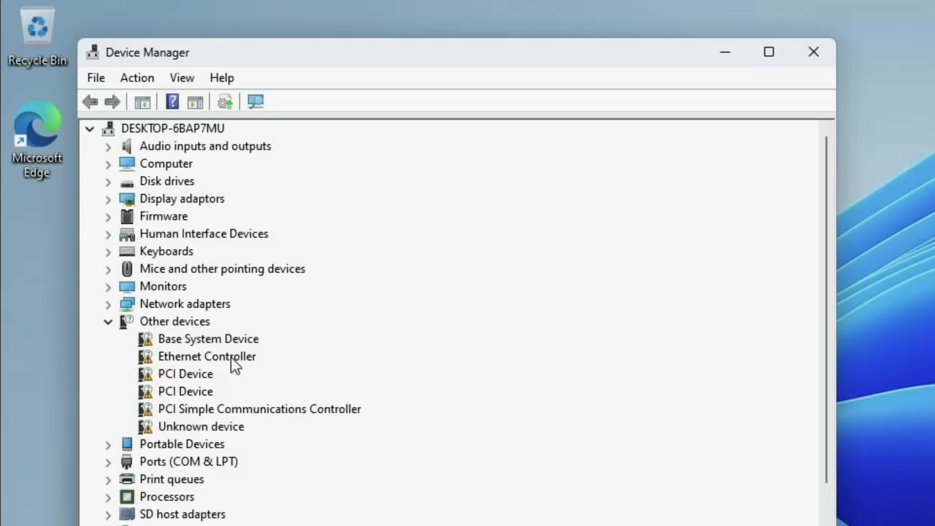
Select the unrecognised Ethernet Controller under Other devices.
click(206, 357)
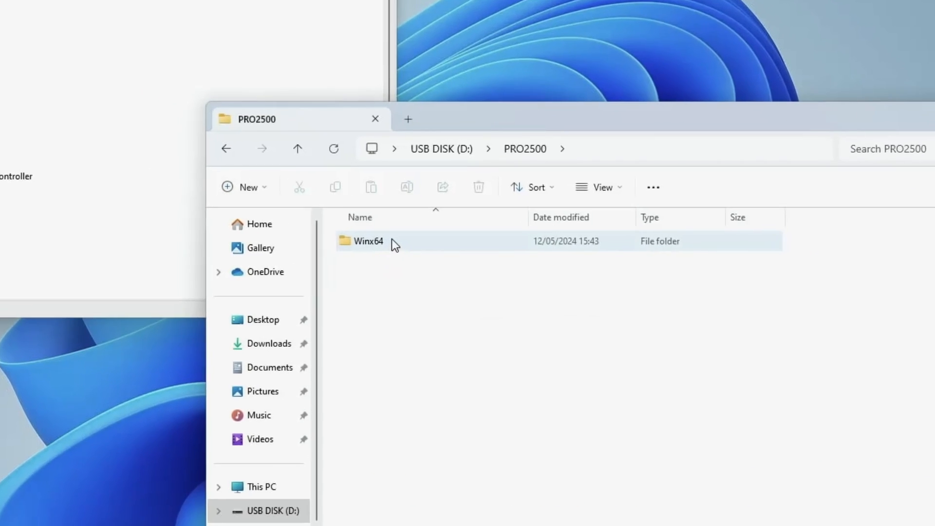
Navigate into the Winx64 > W11 driver folder on the USB drive.
double_click(368, 241)
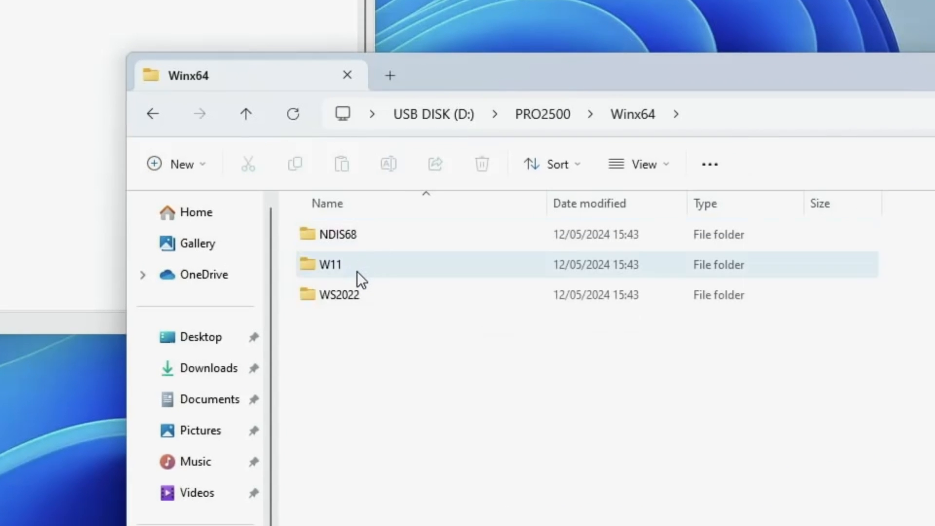
double_click(331, 264)
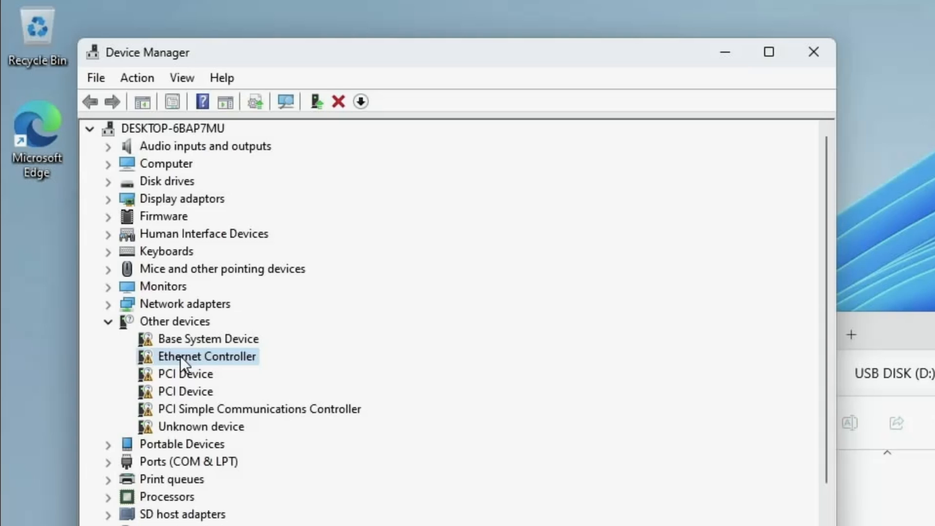
Start a manual driver update for the Ethernet Controller, browsing for a driver folder.
right_click(207, 357)
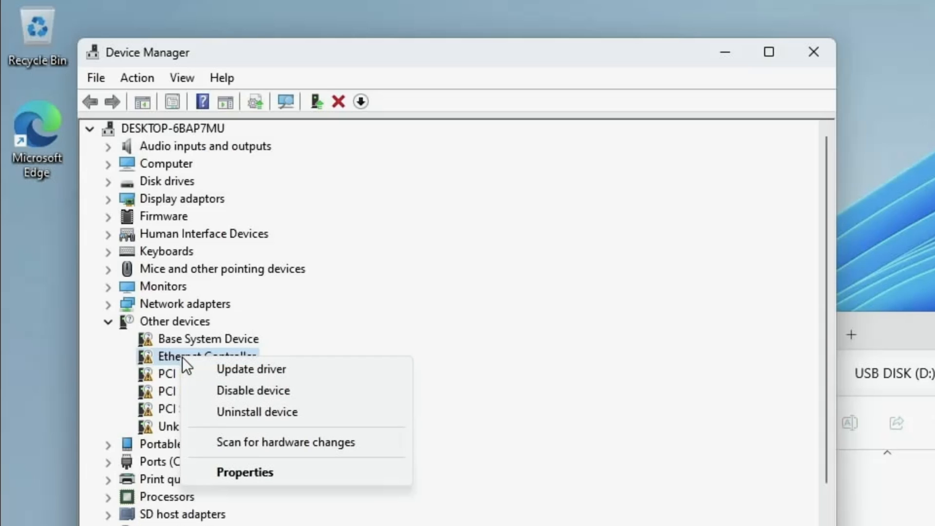
mouse_move(262, 369)
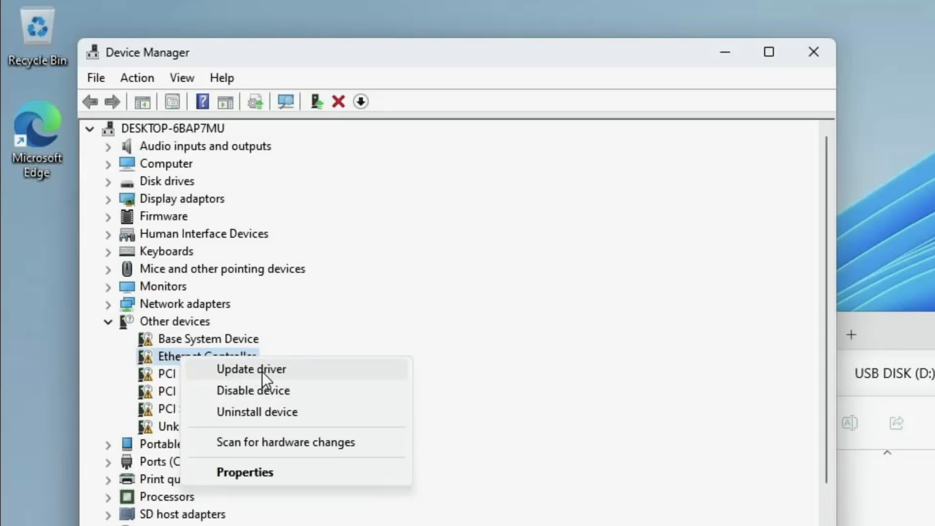
click(251, 369)
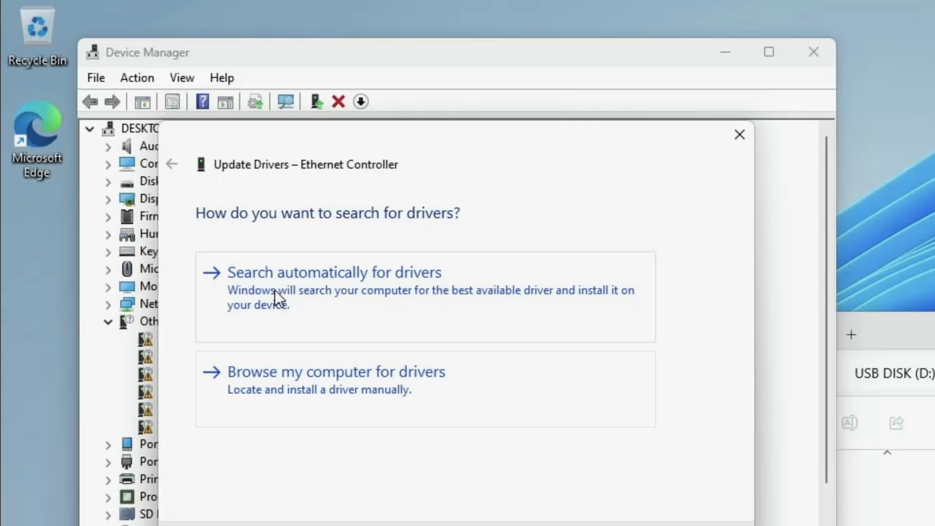
click(336, 372)
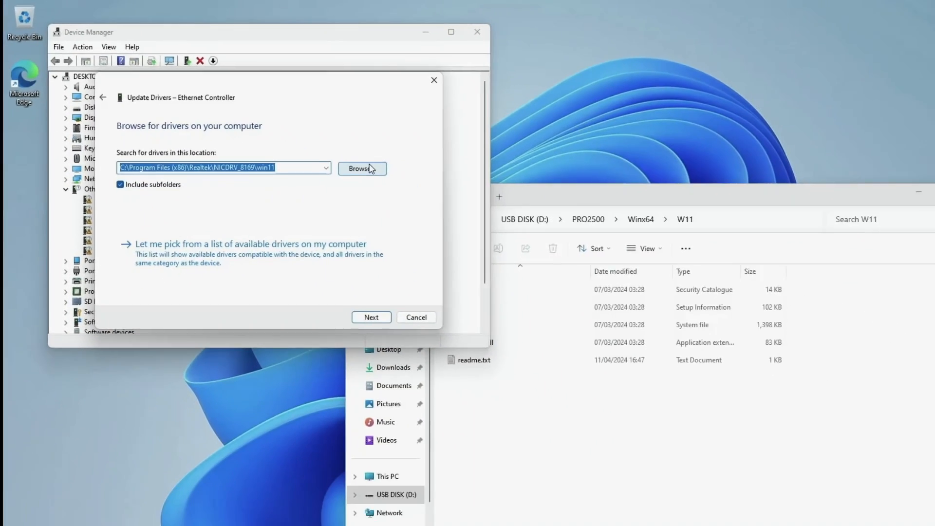
click(361, 168)
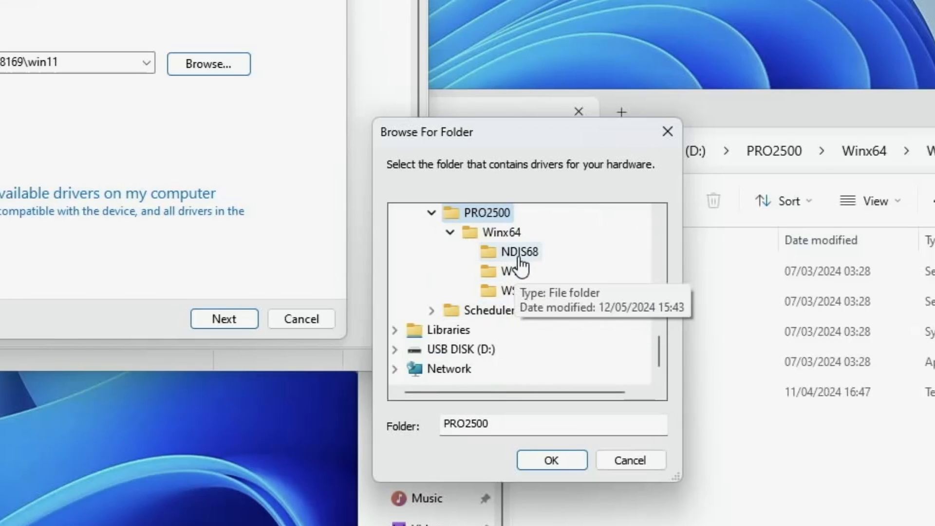
Install the Intel Ethernet Controller I226-V driver from the USB W11 folder.
click(510, 271)
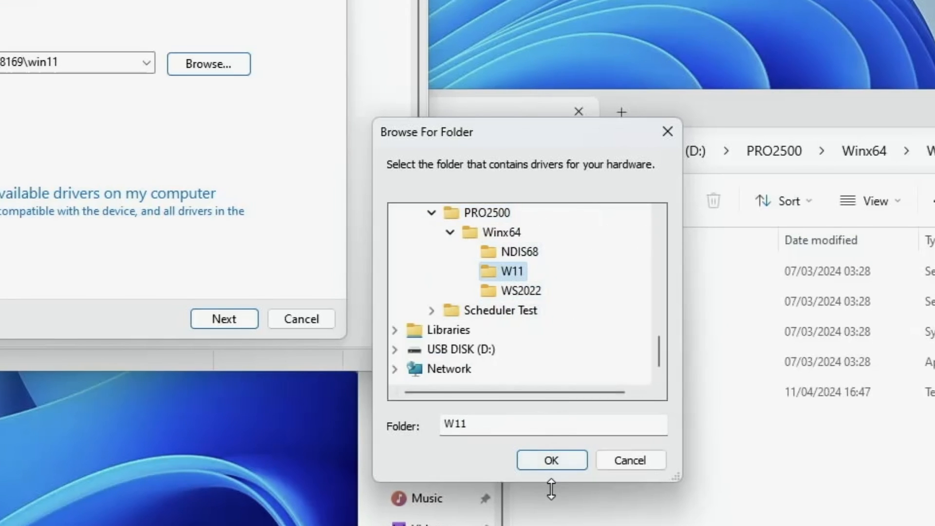
click(550, 460)
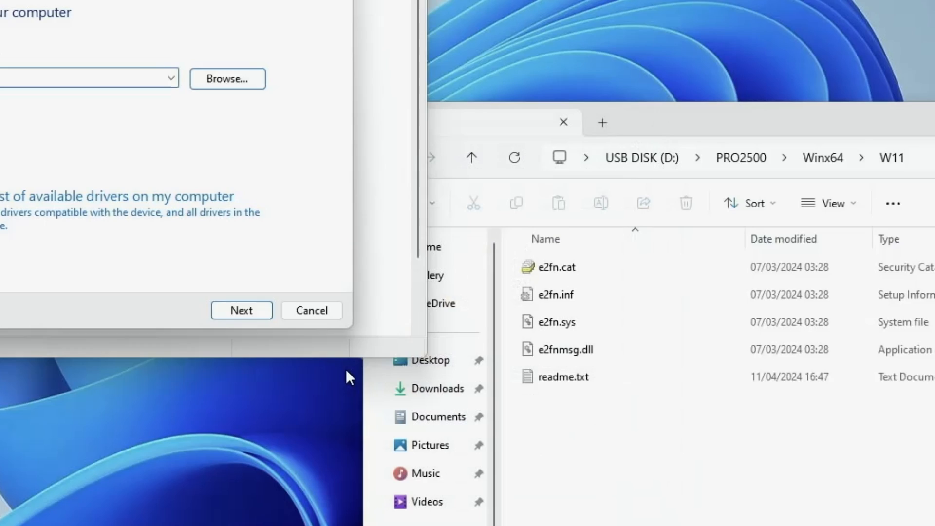
click(241, 310)
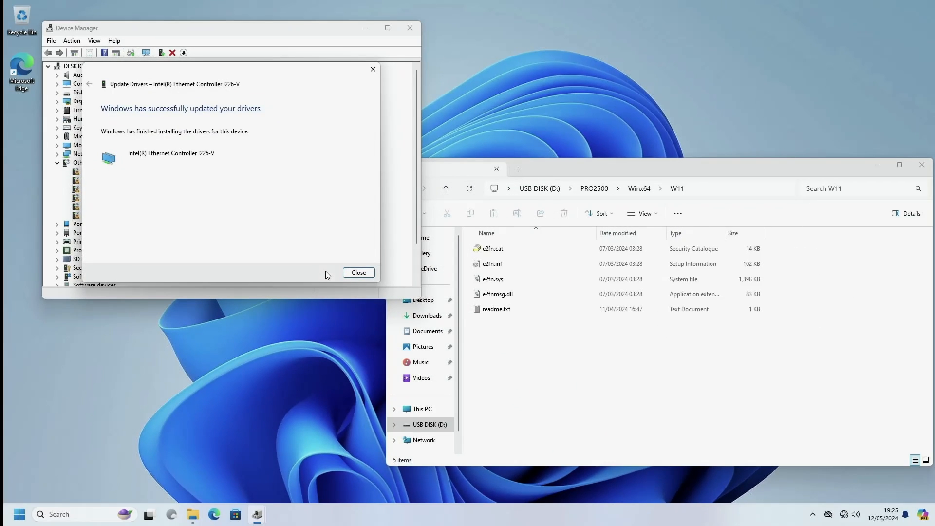
click(357, 272)
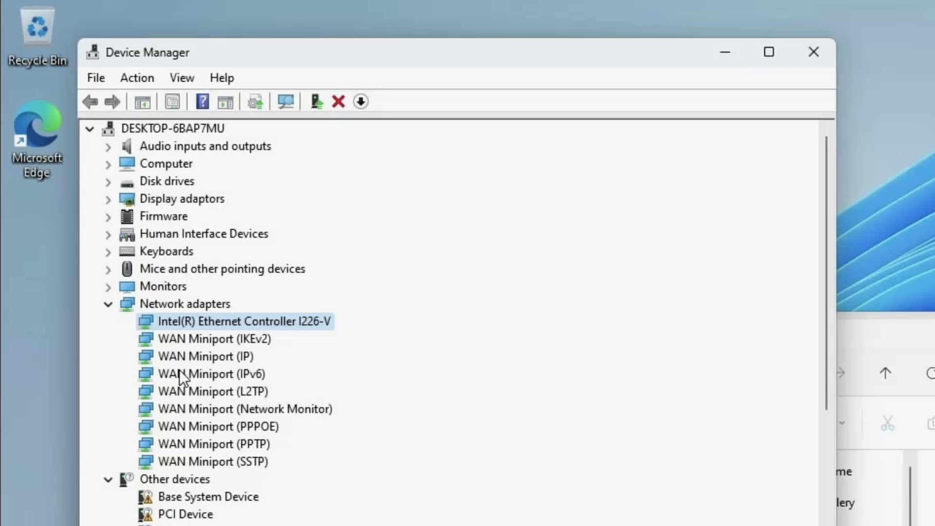
mouse_move(228, 323)
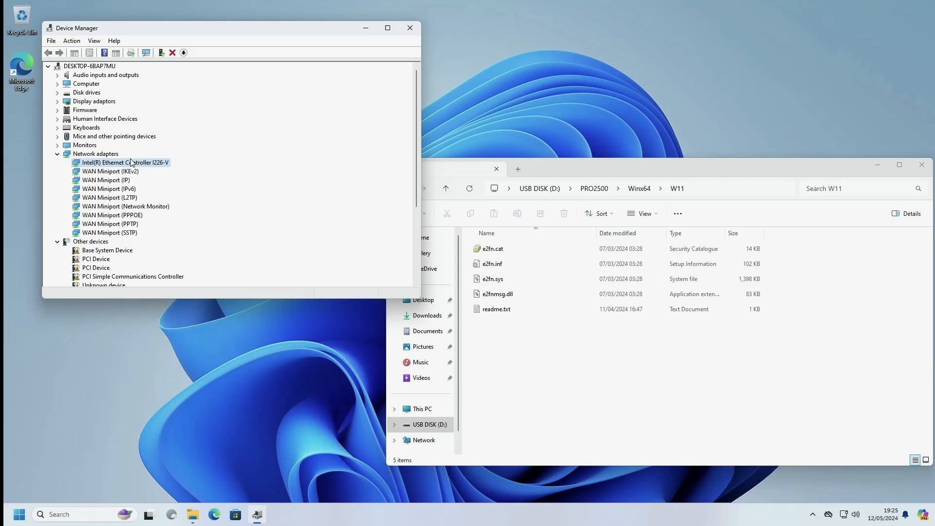
scroll(down, 3)
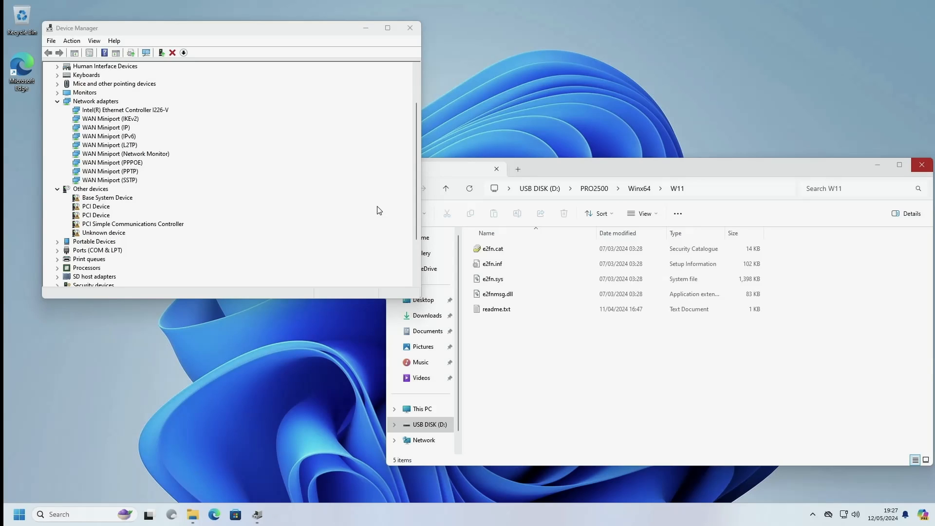
mouse_move(261, 174)
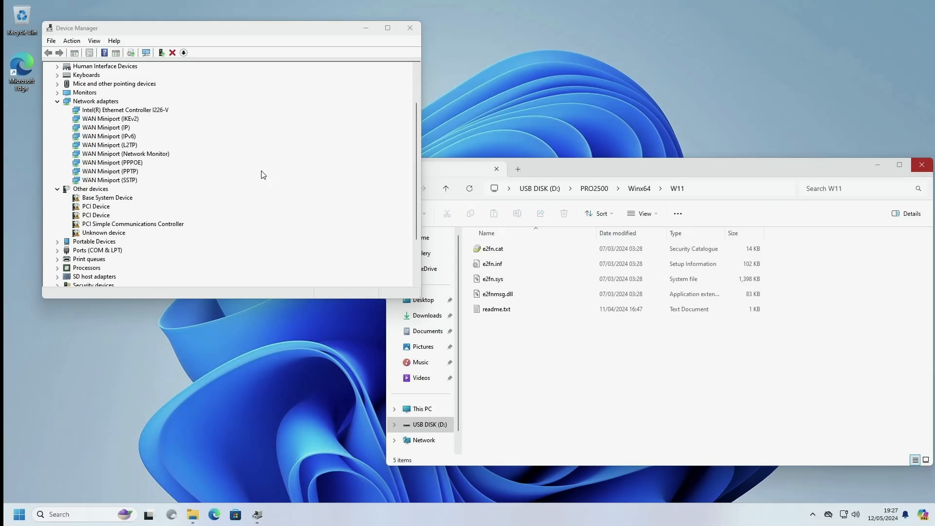
mouse_move(111, 201)
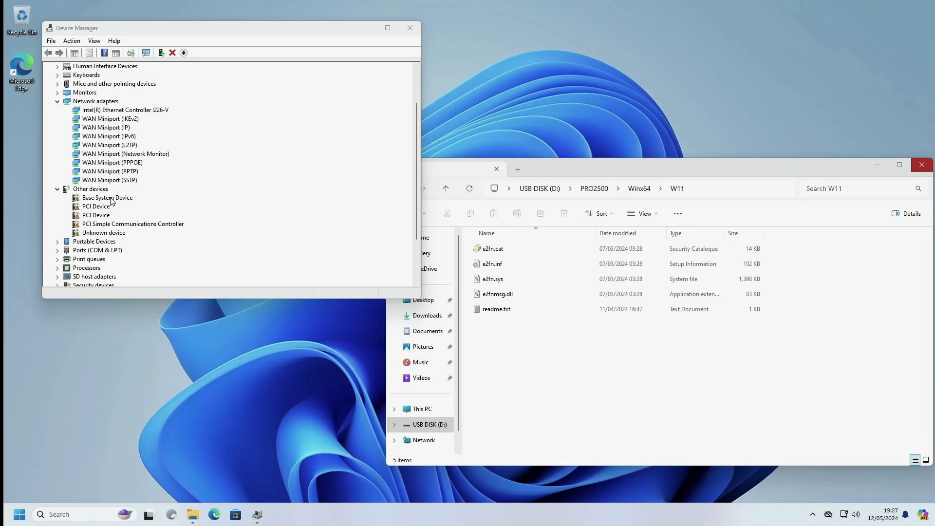
scroll(up, 3)
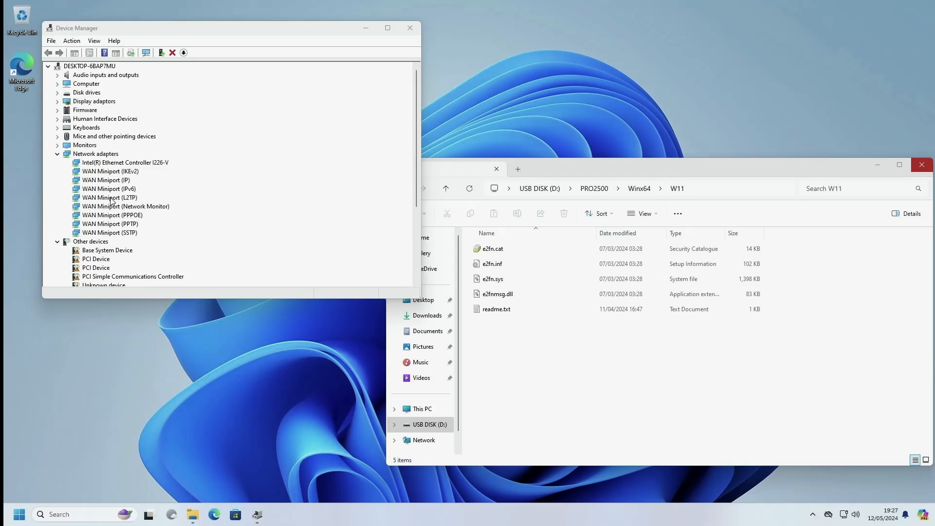